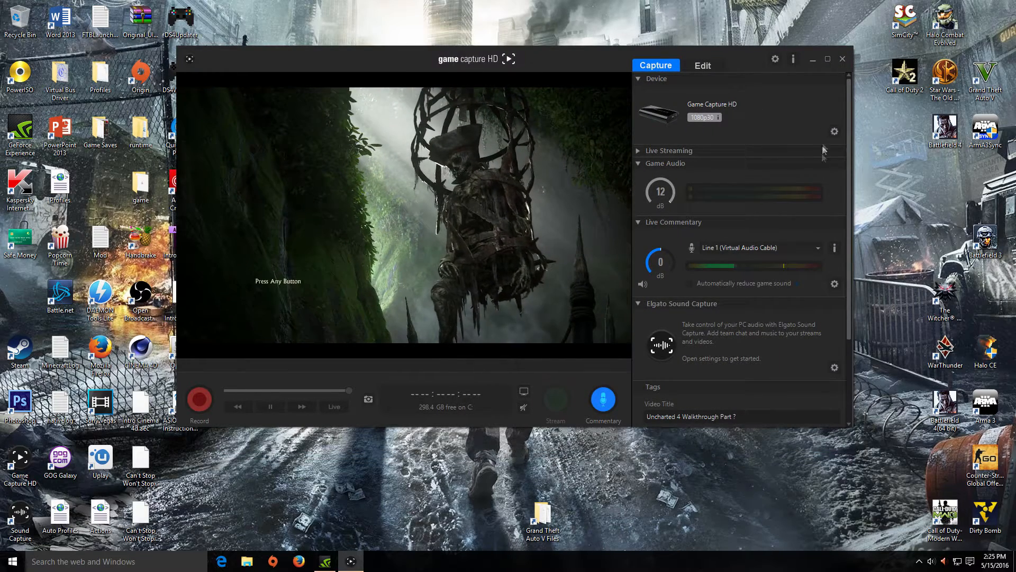
pyautogui.moveTo(834, 132)
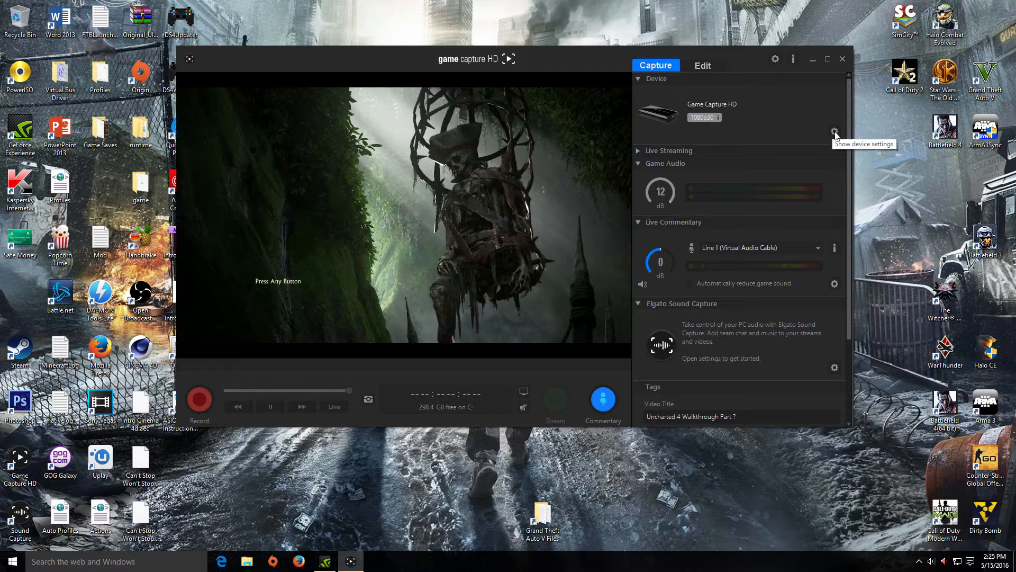
# - In Game Capture HD Settings, choose Analog Audio (Game Capture HD) as the Audio Input source
pyautogui.click(834, 131)
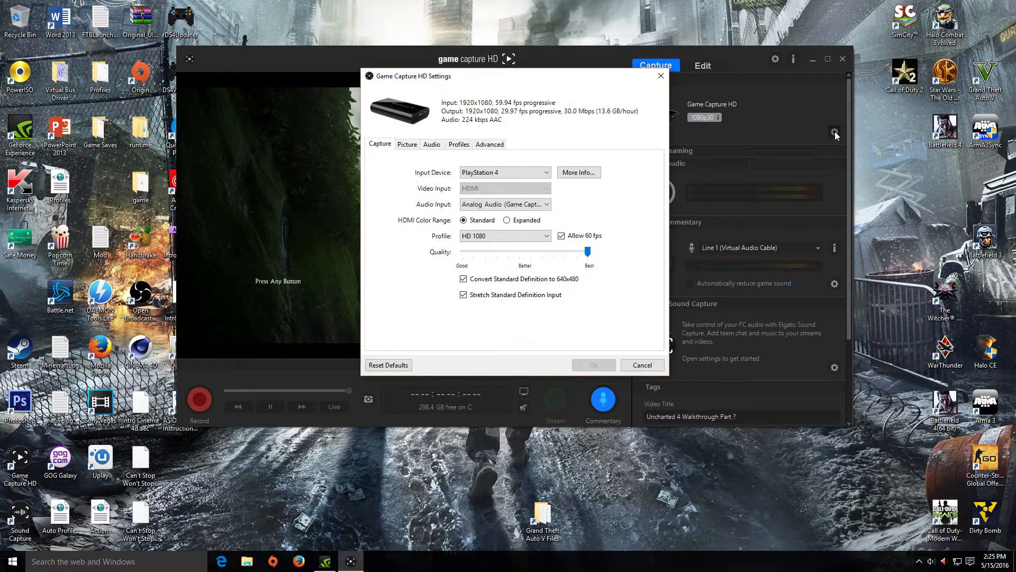
pyautogui.moveTo(629, 300)
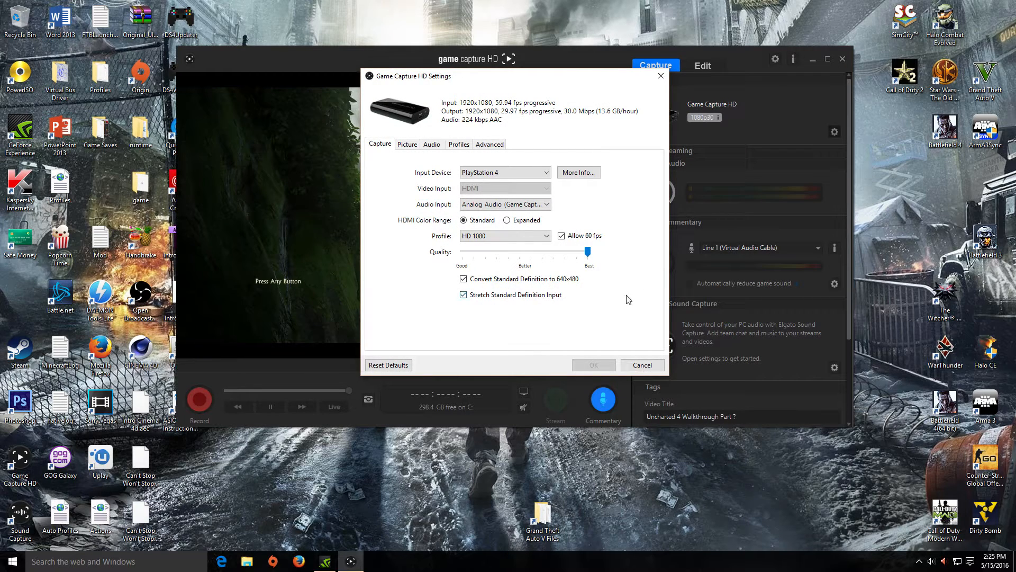
pyautogui.click(505, 205)
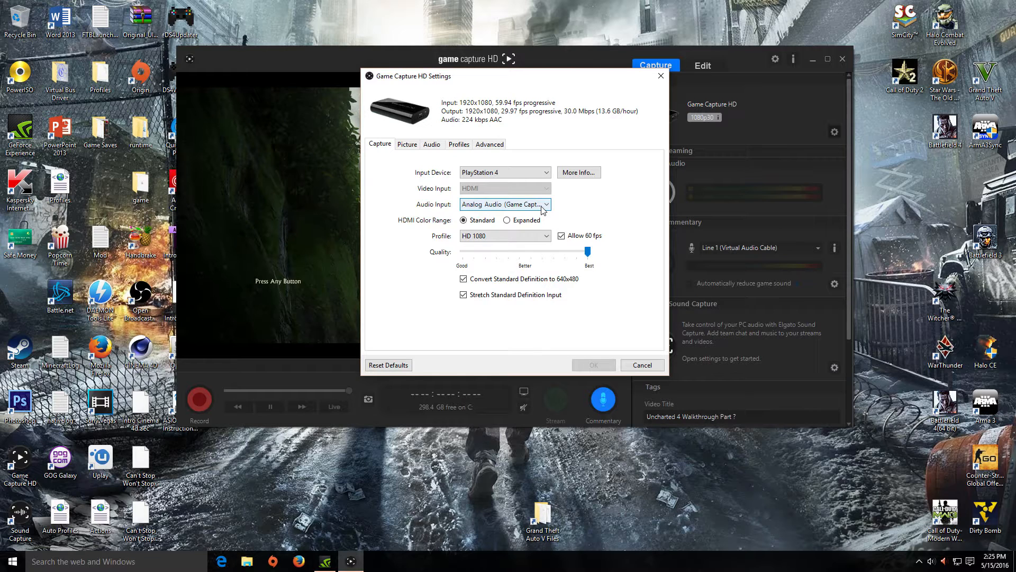
pyautogui.click(506, 204)
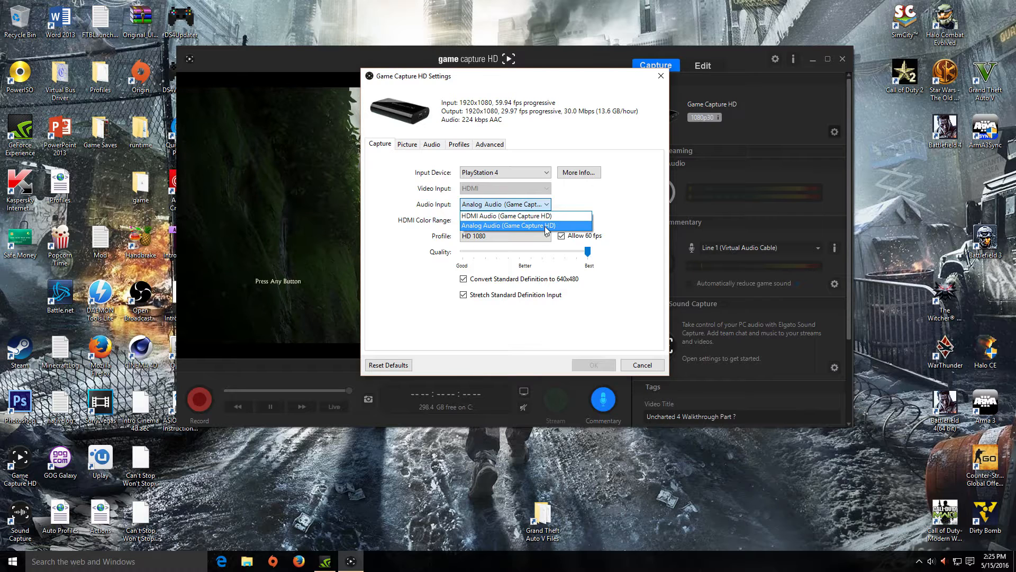
pyautogui.moveTo(535, 216)
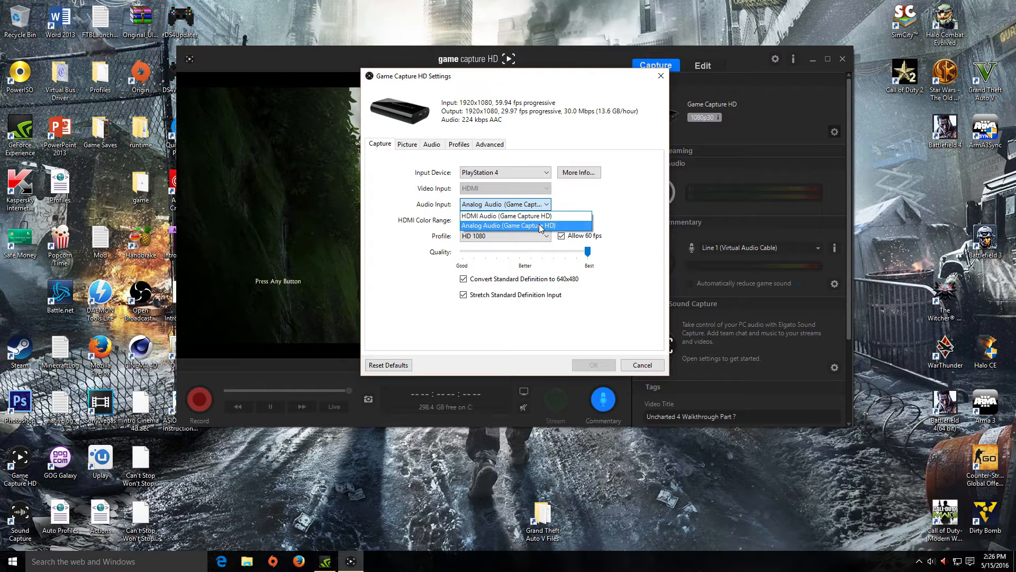
pyautogui.click(508, 226)
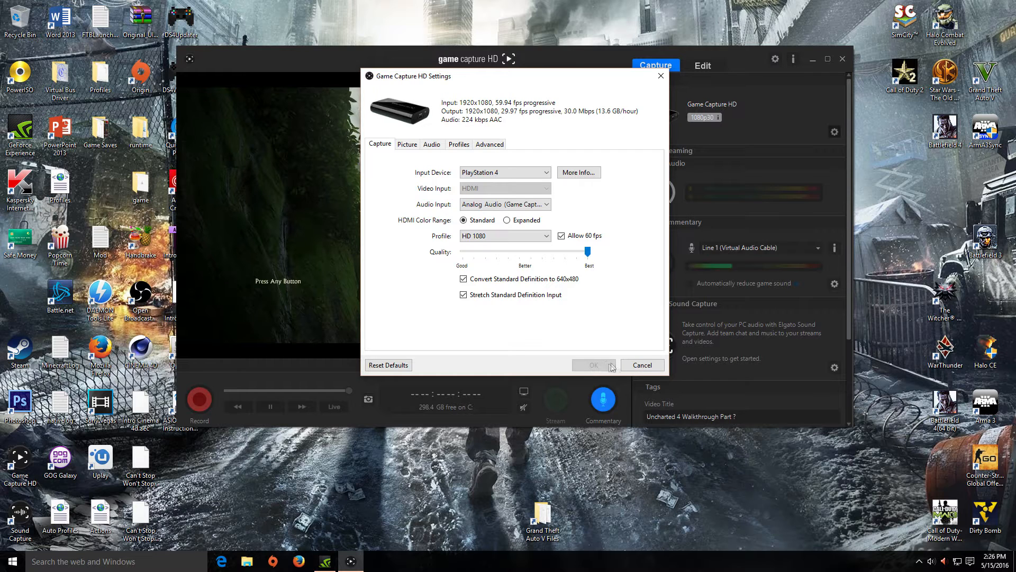
pyautogui.click(642, 364)
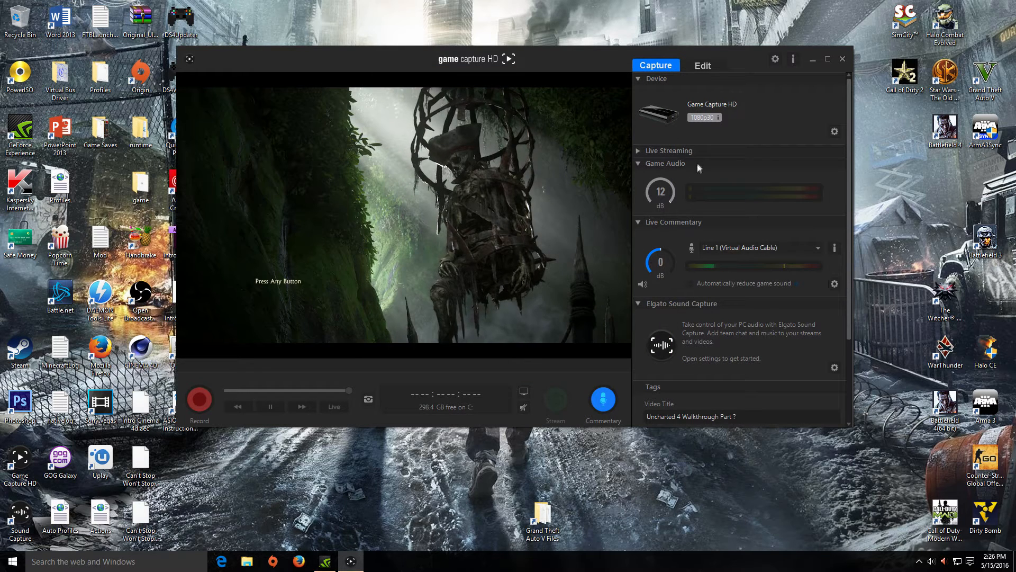
pyautogui.moveTo(731, 230)
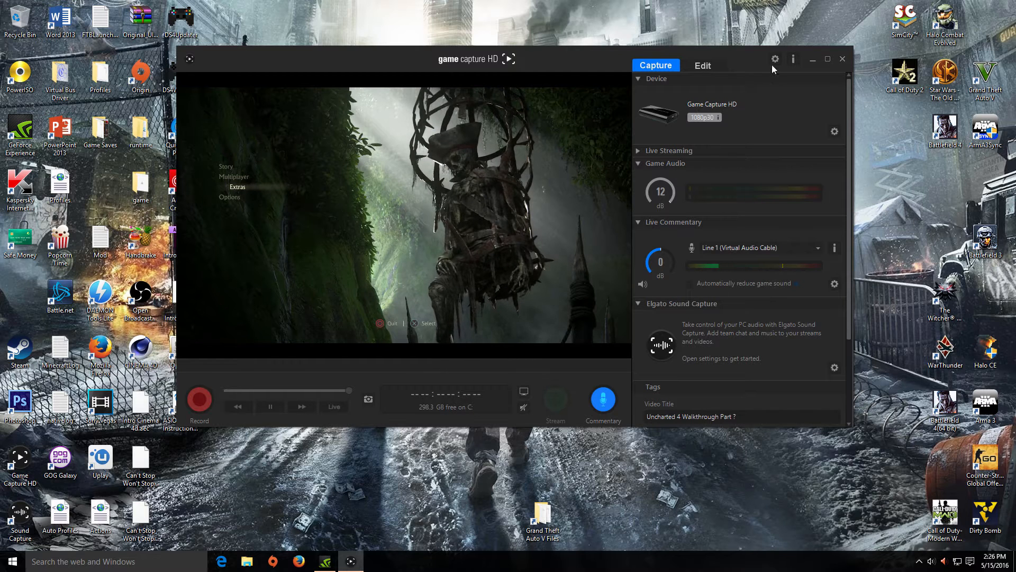
pyautogui.click(774, 59)
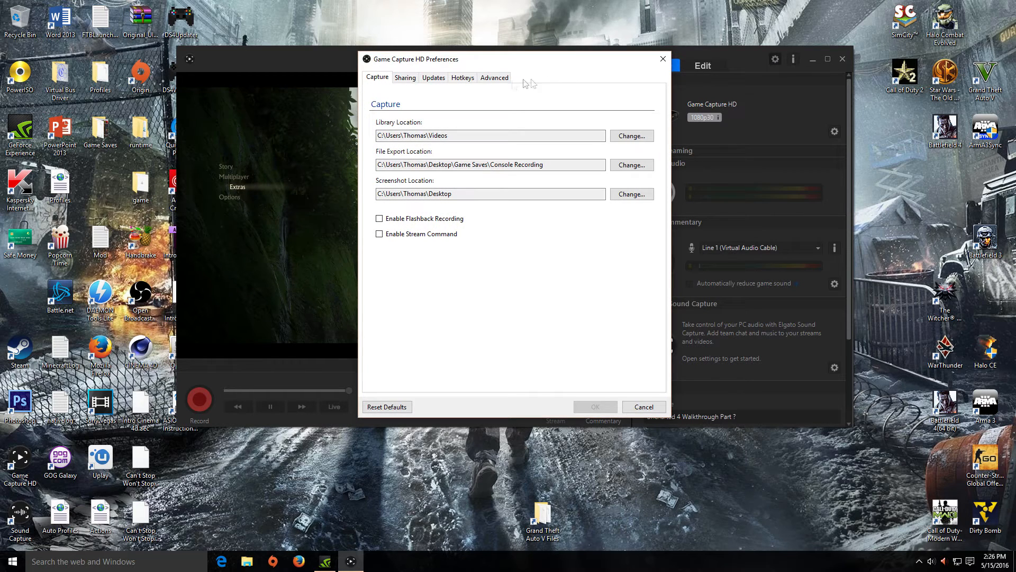
pyautogui.moveTo(663, 62)
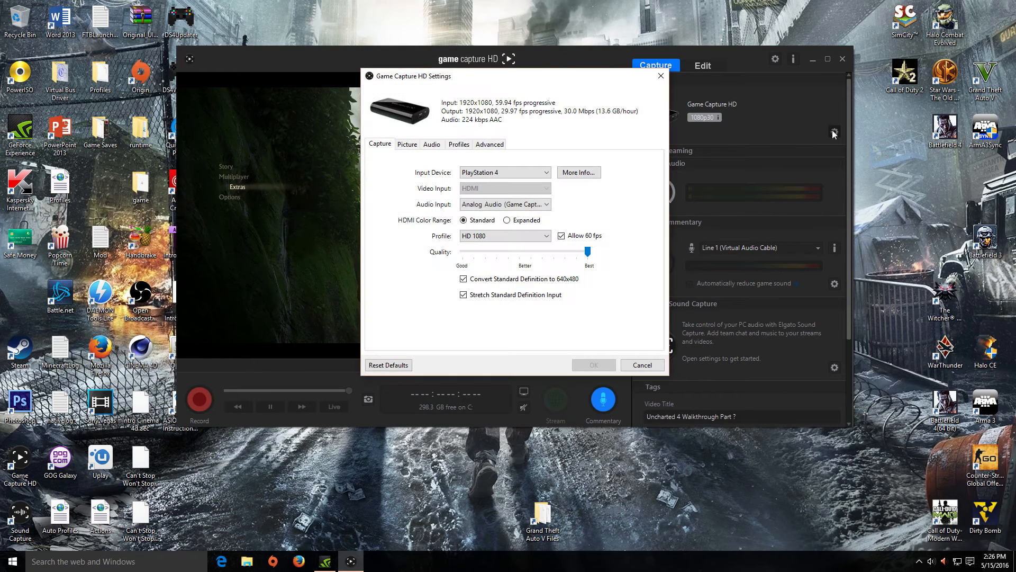
# - Confirm Analog Audio Gain reads 9 dB on the Audio tab, then cancel out of the settings
pyautogui.click(432, 144)
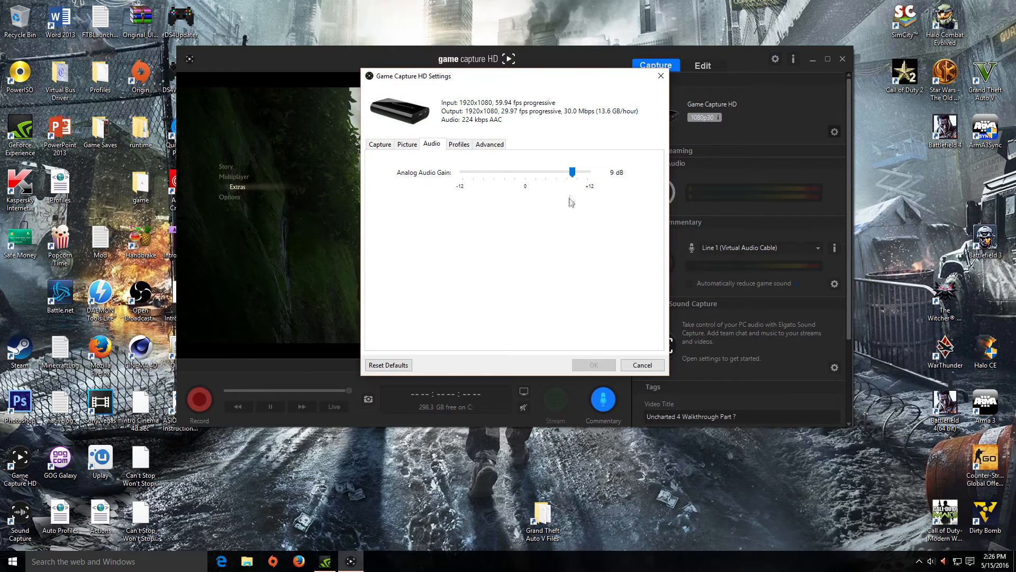
pyautogui.moveTo(597, 177)
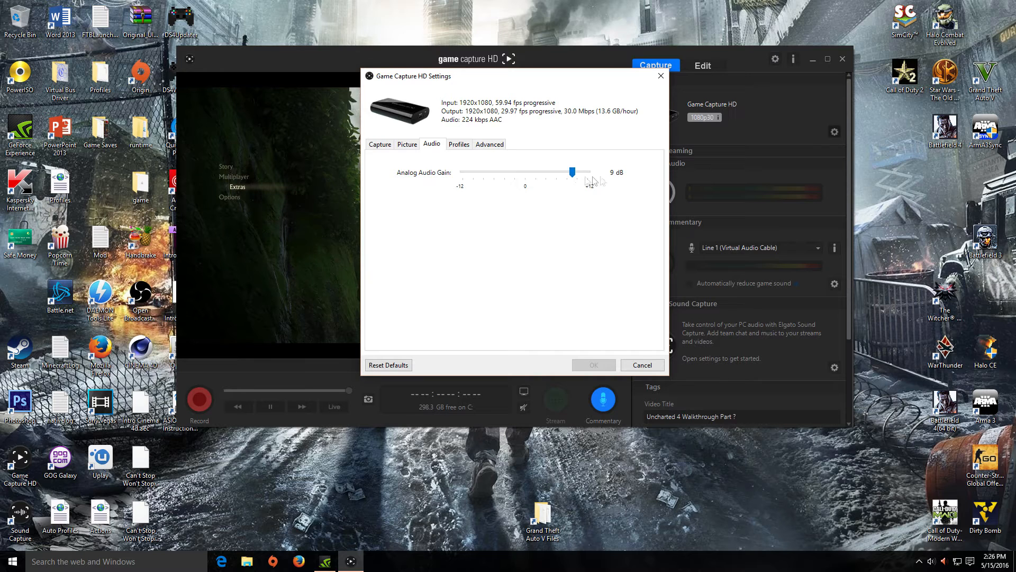
pyautogui.moveTo(299, 241)
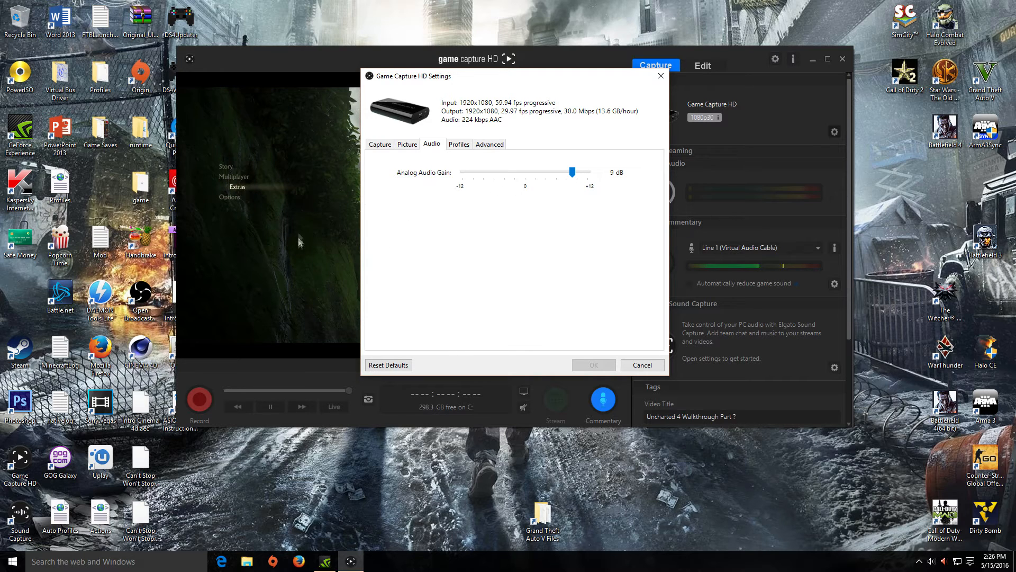
pyautogui.moveTo(605, 179)
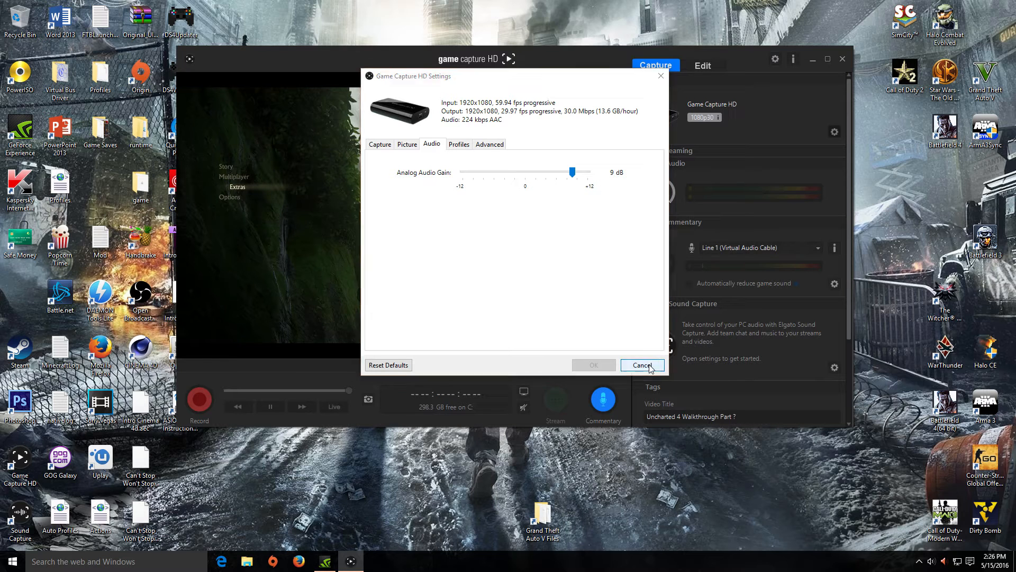
pyautogui.click(643, 364)
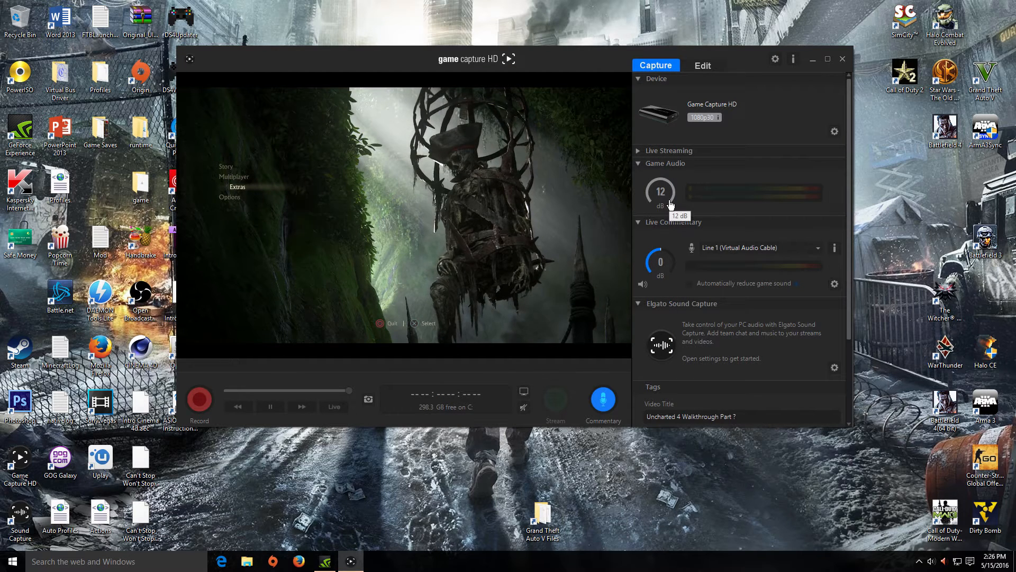